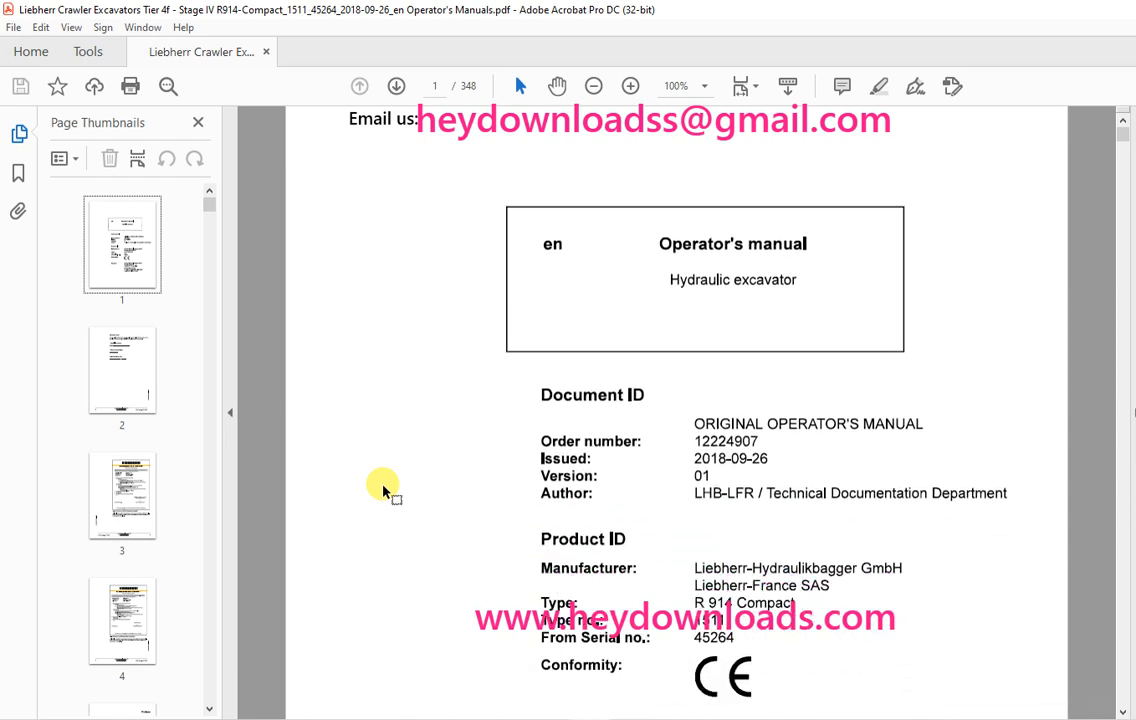
{"action": "scroll", "scroll_direction": "down", "scroll_amount": 3}
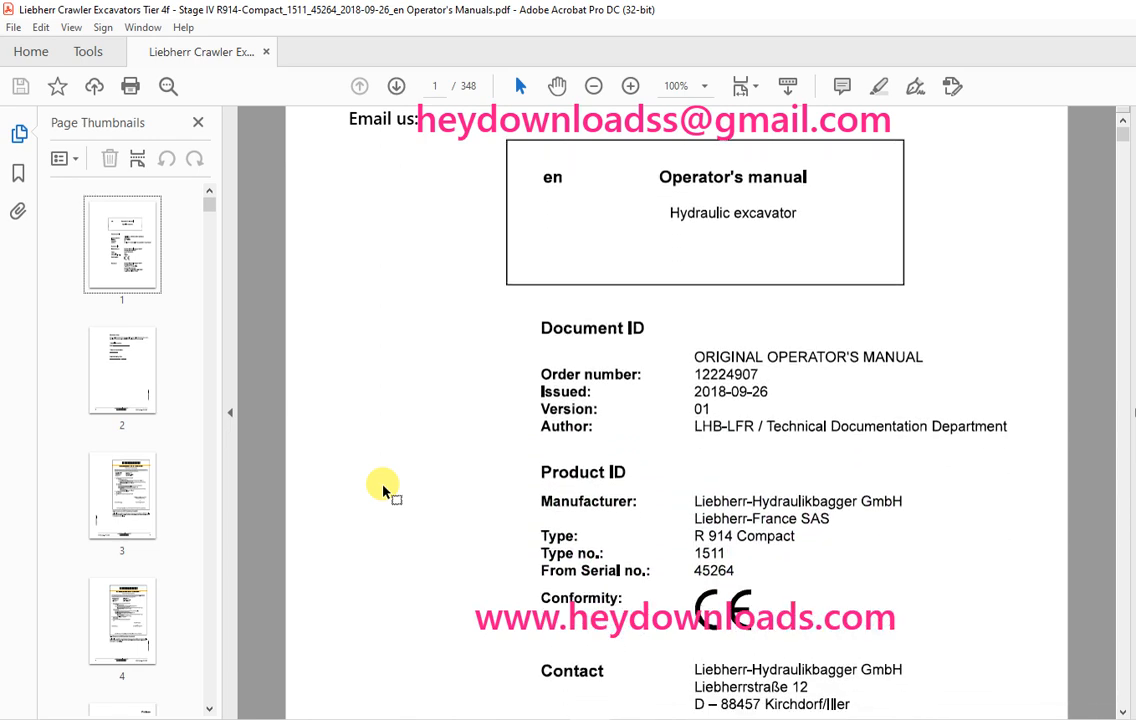
{"action": "scroll", "scroll_direction": "down", "scroll_amount": 3}
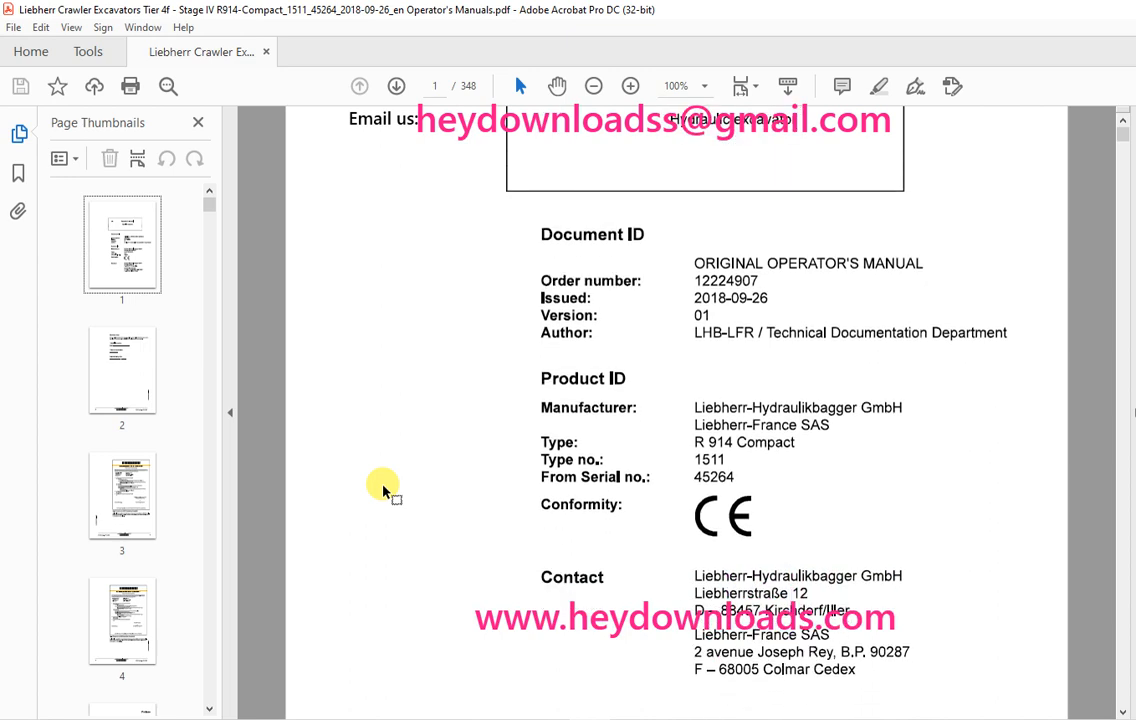
{"action": "scroll", "scroll_direction": "down", "scroll_amount": 3}
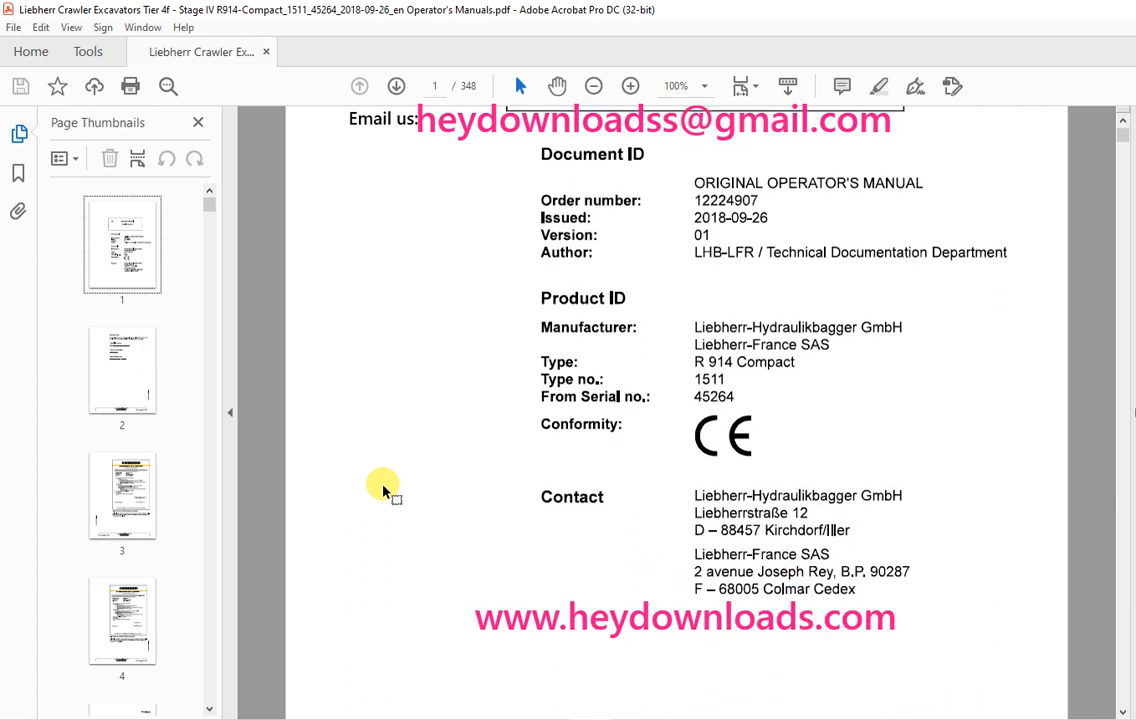
{"action": "scroll", "scroll_direction": "down", "scroll_amount": 3}
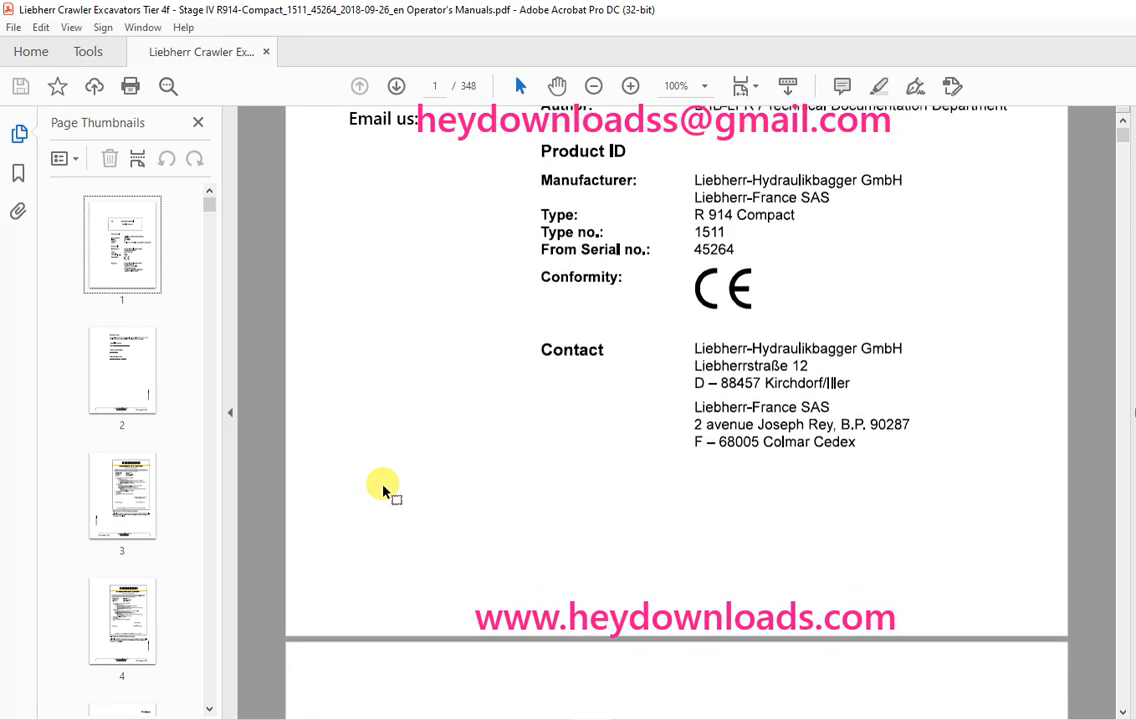
{"action": "scroll", "scroll_direction": "down", "scroll_amount": 3}
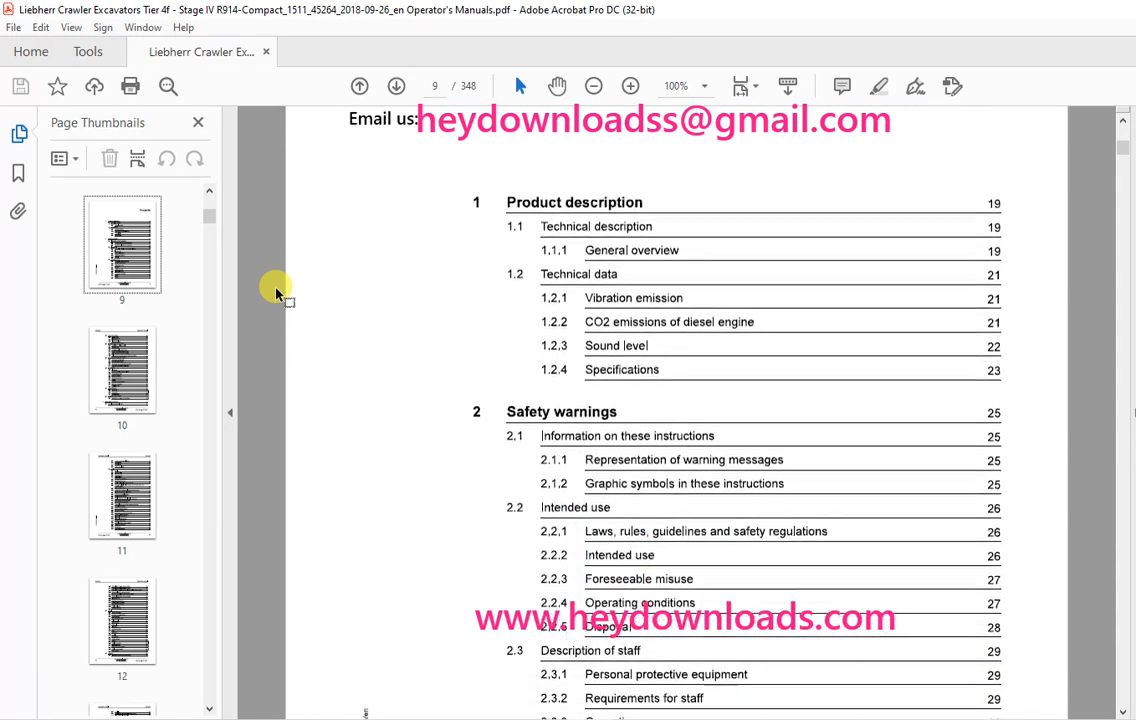
{"action": "scroll", "scroll_direction": "down", "scroll_amount": 3}
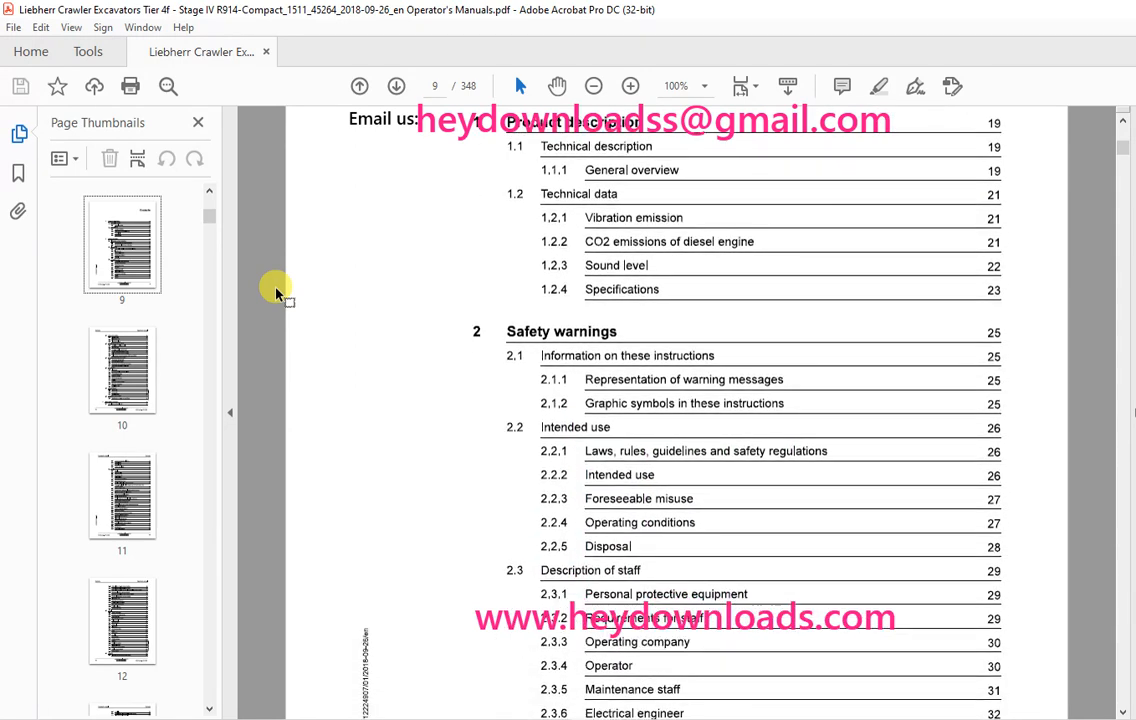
{"action": "scroll", "scroll_direction": "down", "scroll_amount": 3}
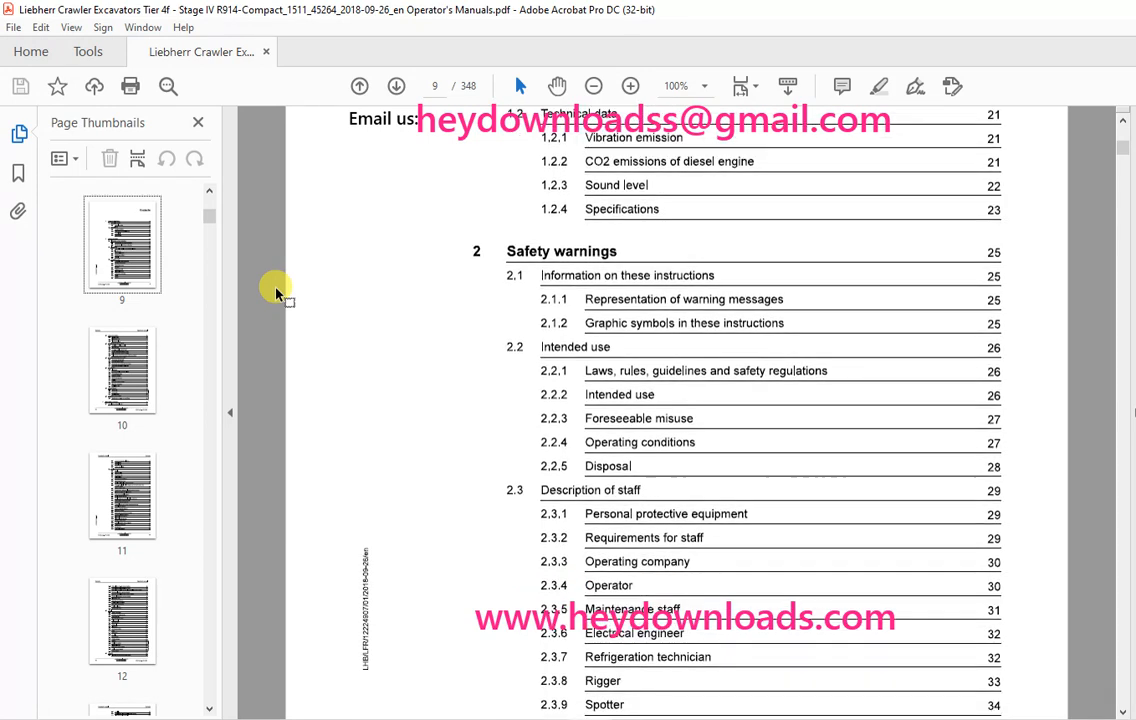
{"action": "scroll", "scroll_direction": "down", "scroll_amount": 3}
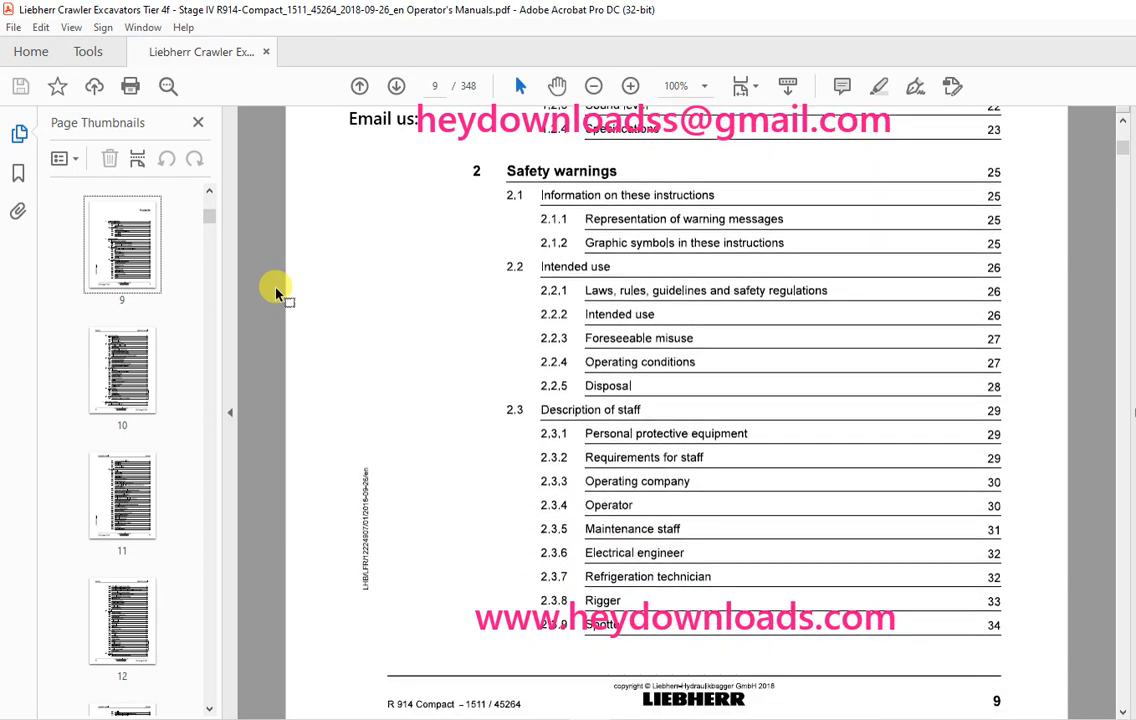
{"action": "scroll", "scroll_direction": "down", "scroll_amount": 3}
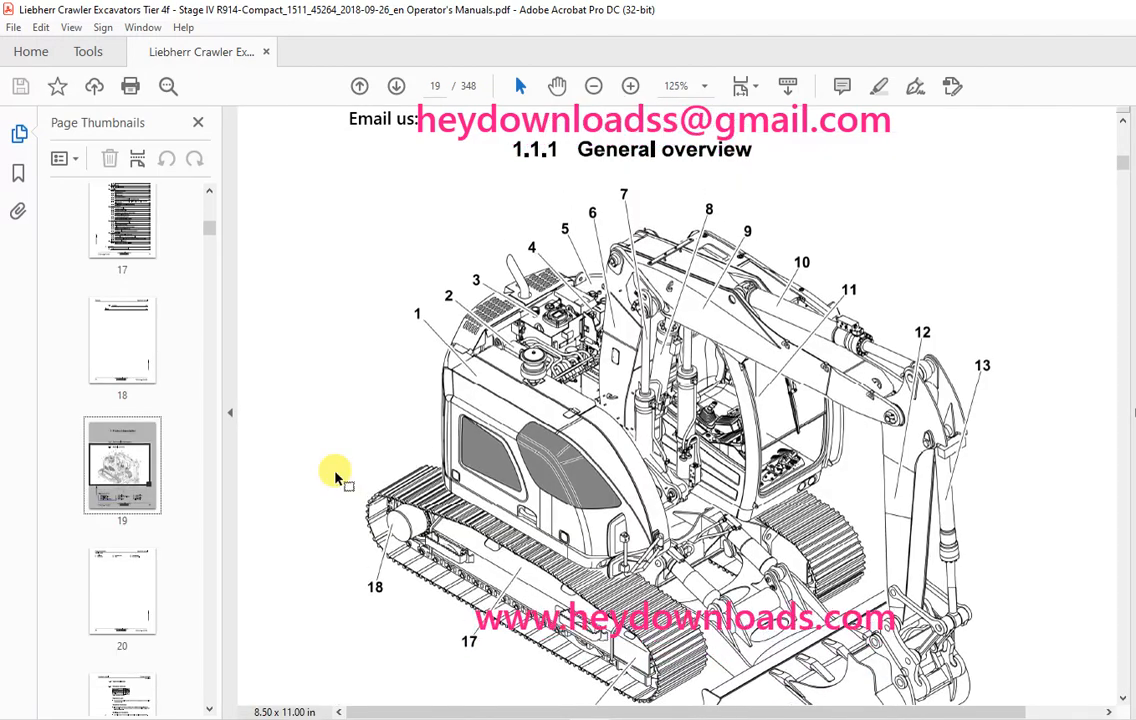
{"action": "scroll", "scroll_direction": "down", "scroll_amount": 3}
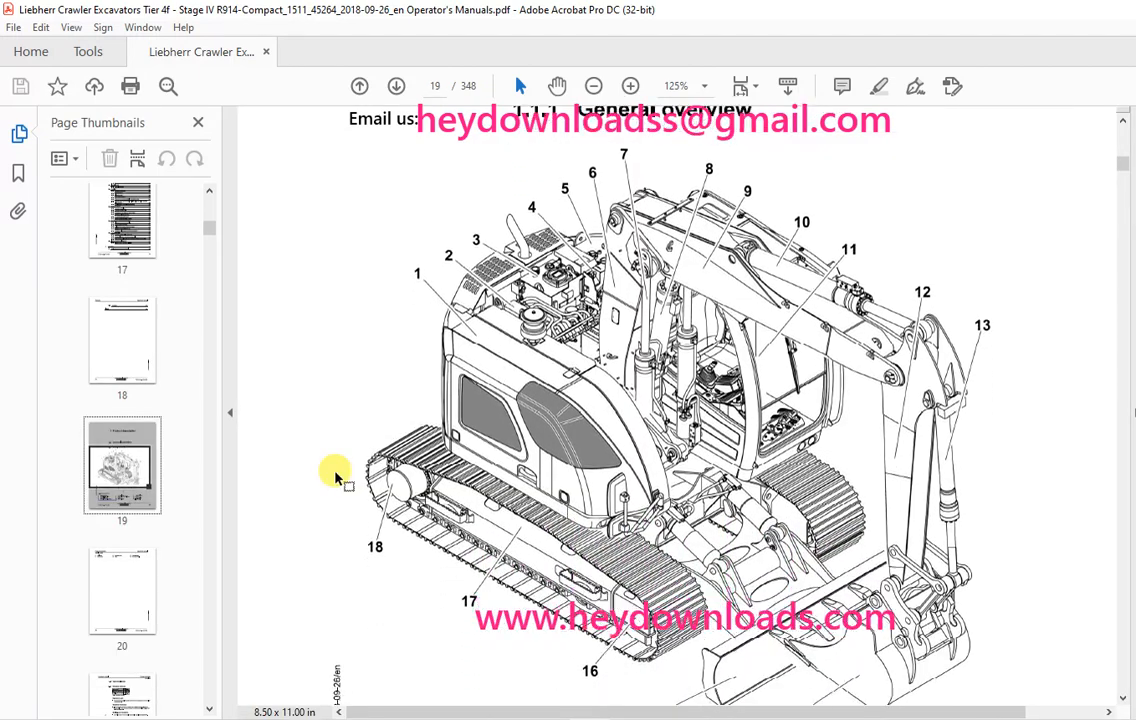
{"action": "scroll", "scroll_direction": "down", "scroll_amount": 3}
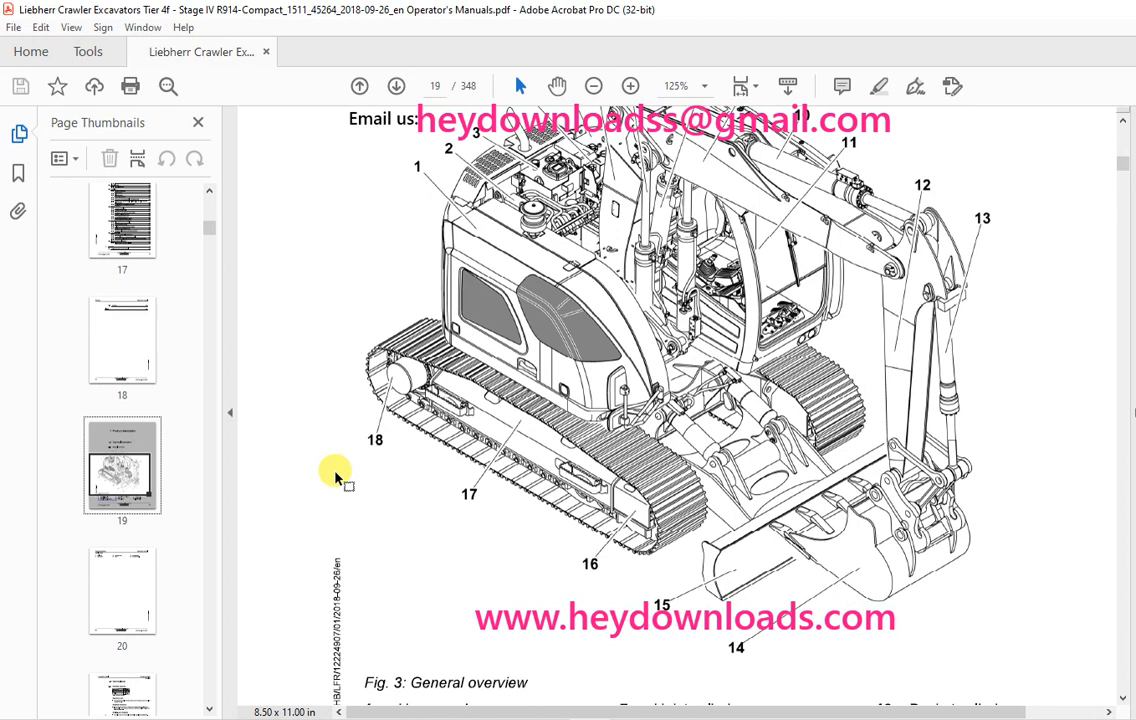
{"action": "scroll", "scroll_direction": "down", "scroll_amount": 3}
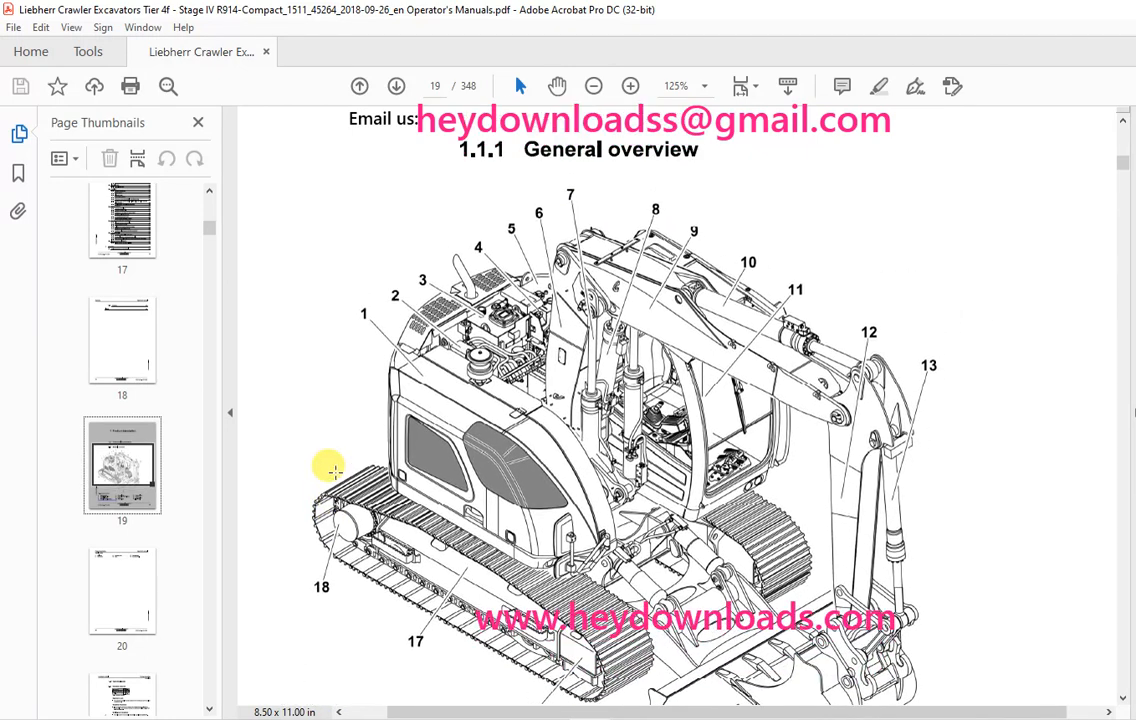
{"action": "scroll", "scroll_direction": "down", "scroll_amount": 3}
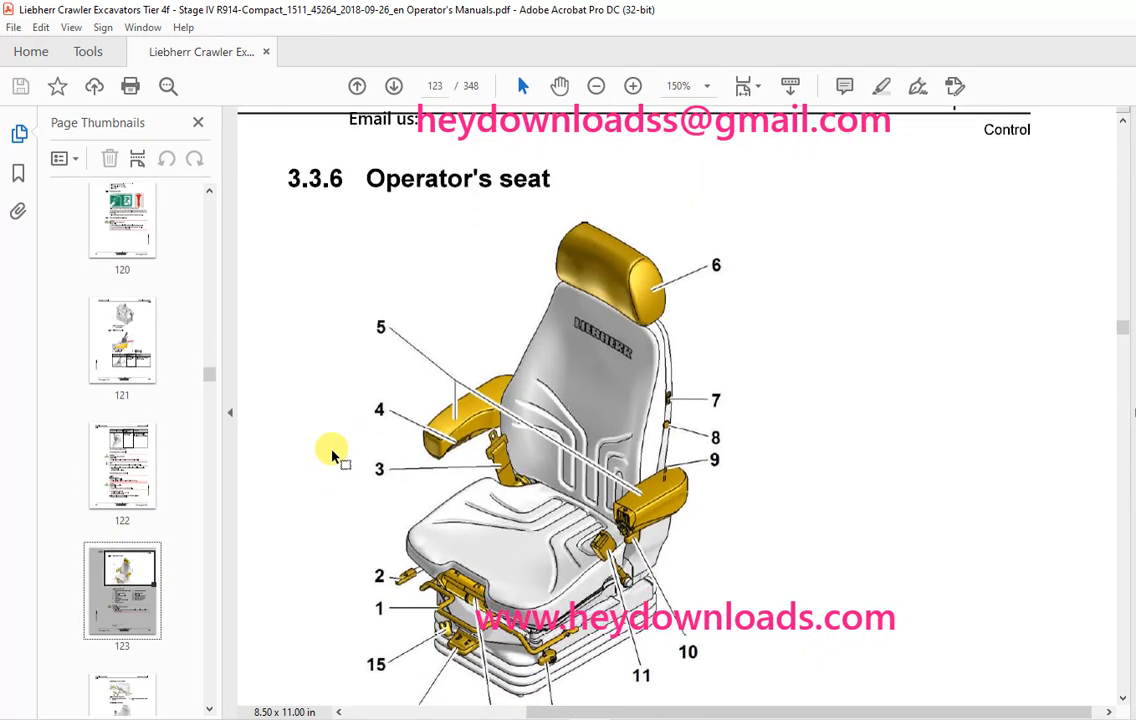
{"action": "scroll", "scroll_direction": "down", "scroll_amount": 3}
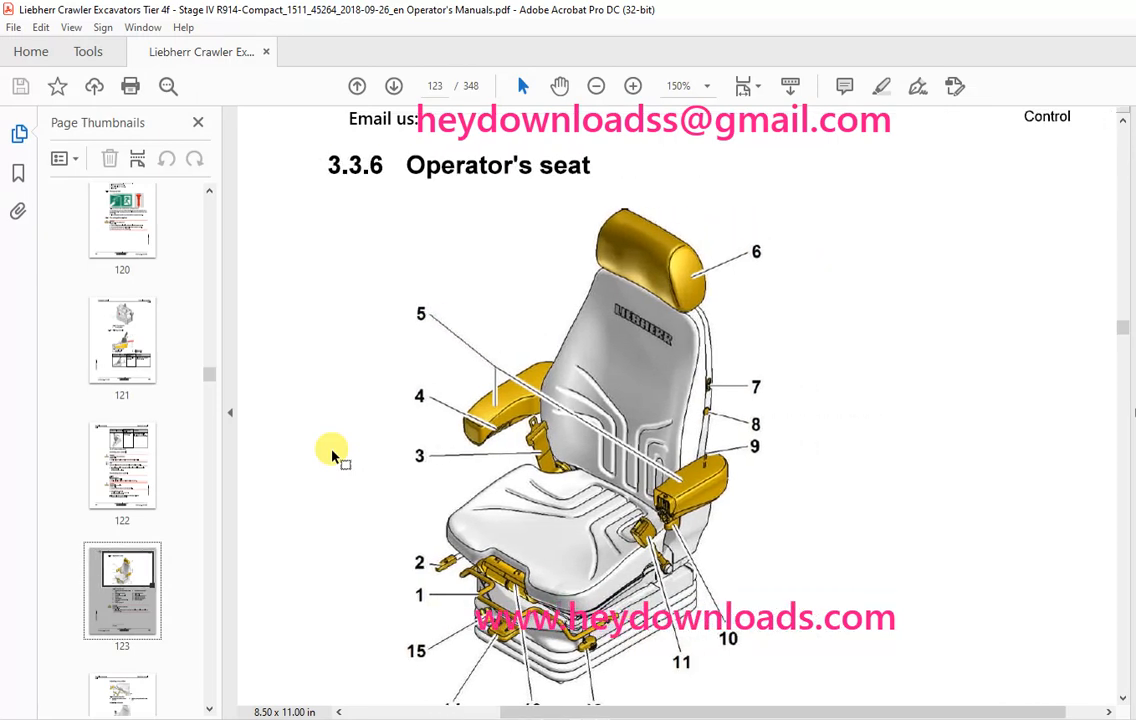
{"action": "scroll", "scroll_direction": "down", "scroll_amount": 3}
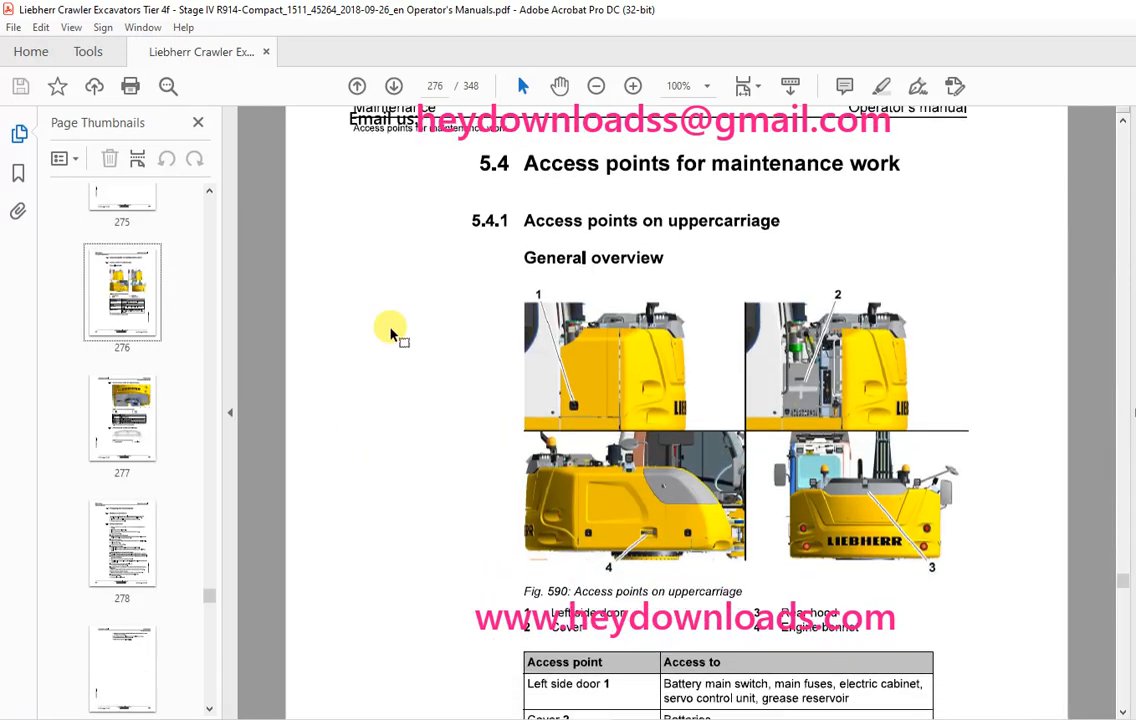
{"action": "scroll", "scroll_direction": "down", "scroll_amount": 3}
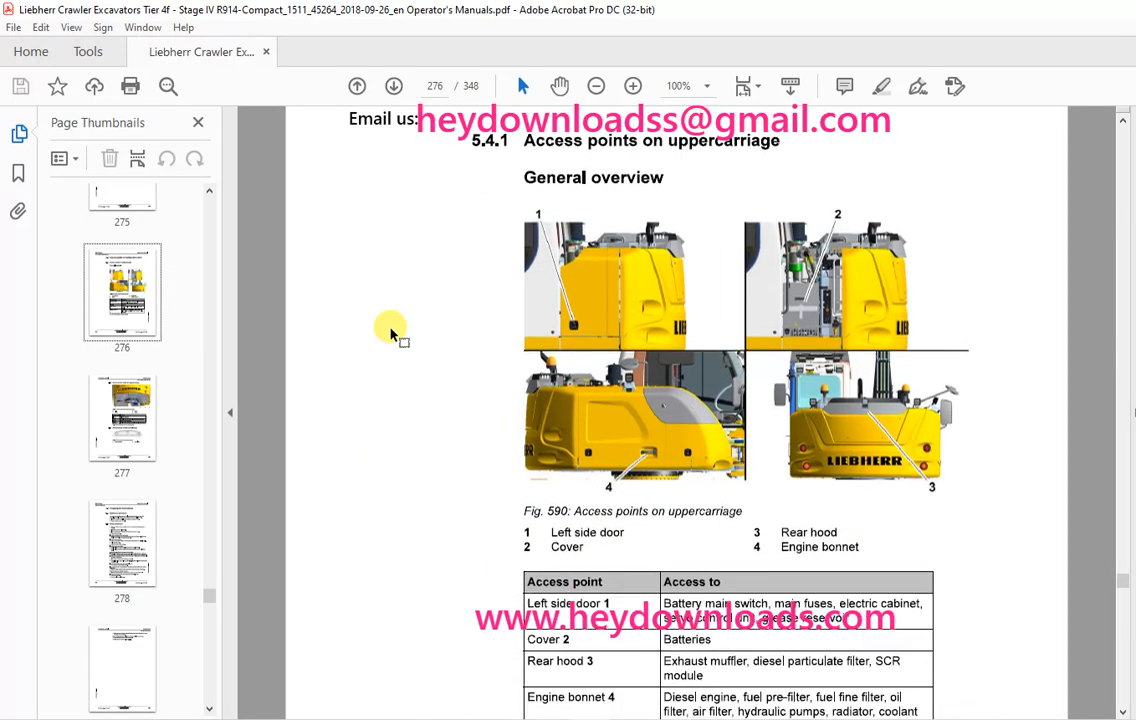
{"action": "scroll", "scroll_direction": "down", "scroll_amount": 3}
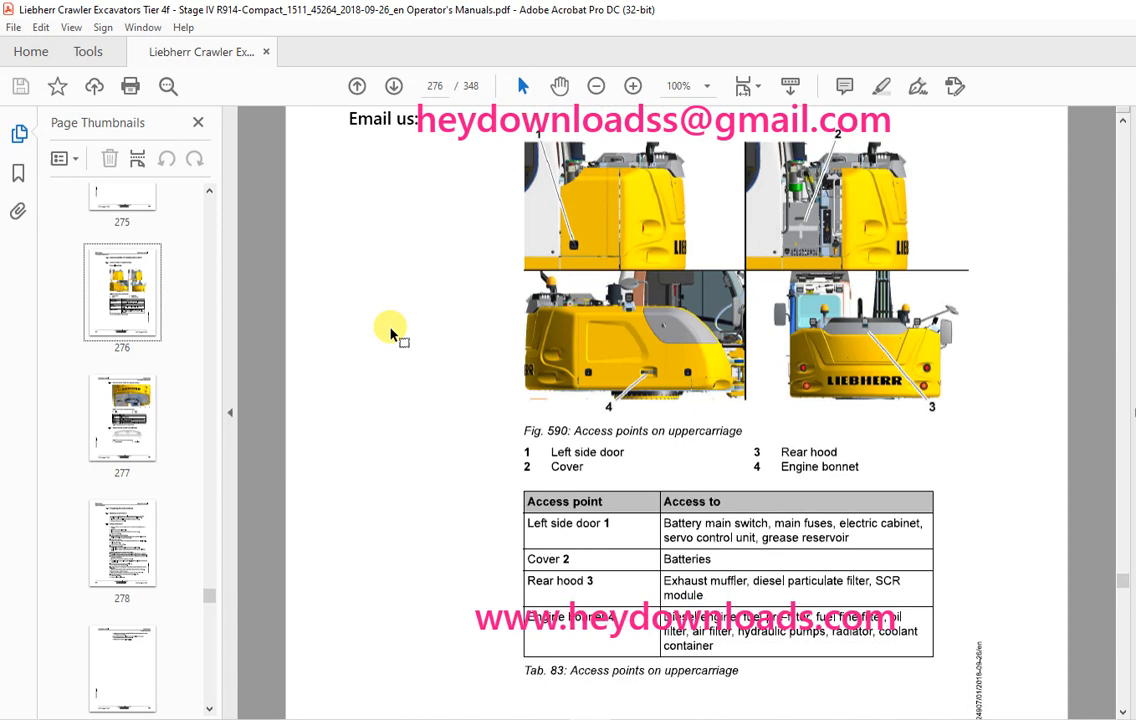
{"action": "scroll", "scroll_direction": "down", "scroll_amount": 3}
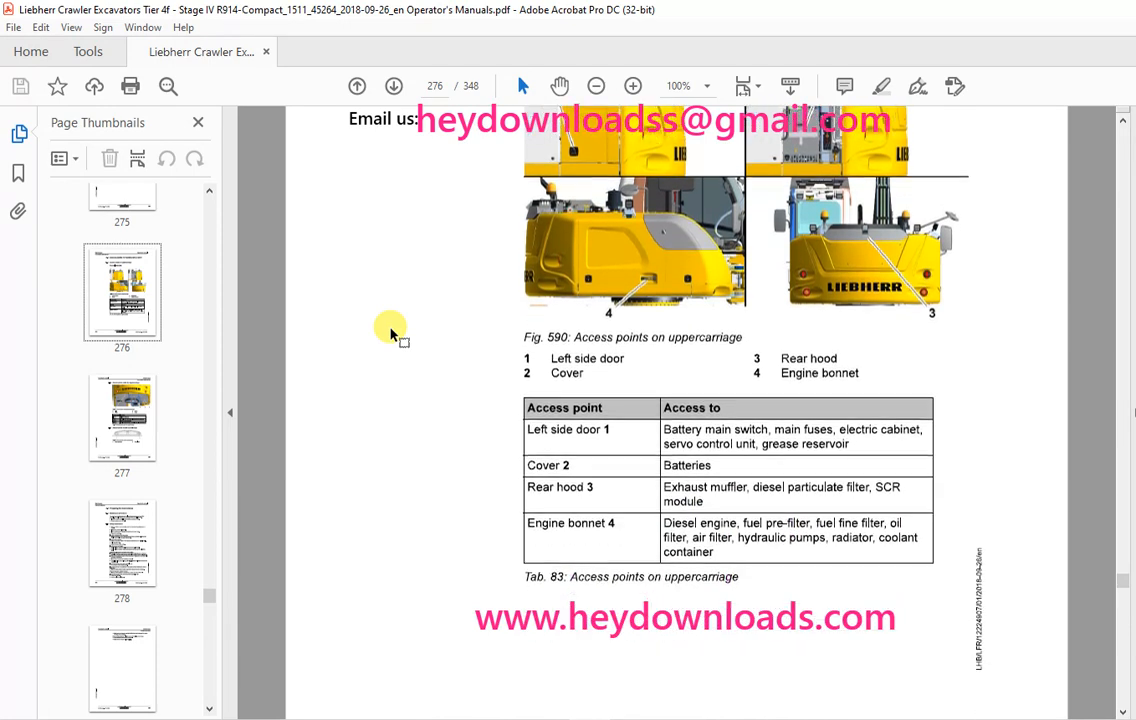
{"action": "scroll", "scroll_direction": "down", "scroll_amount": 3}
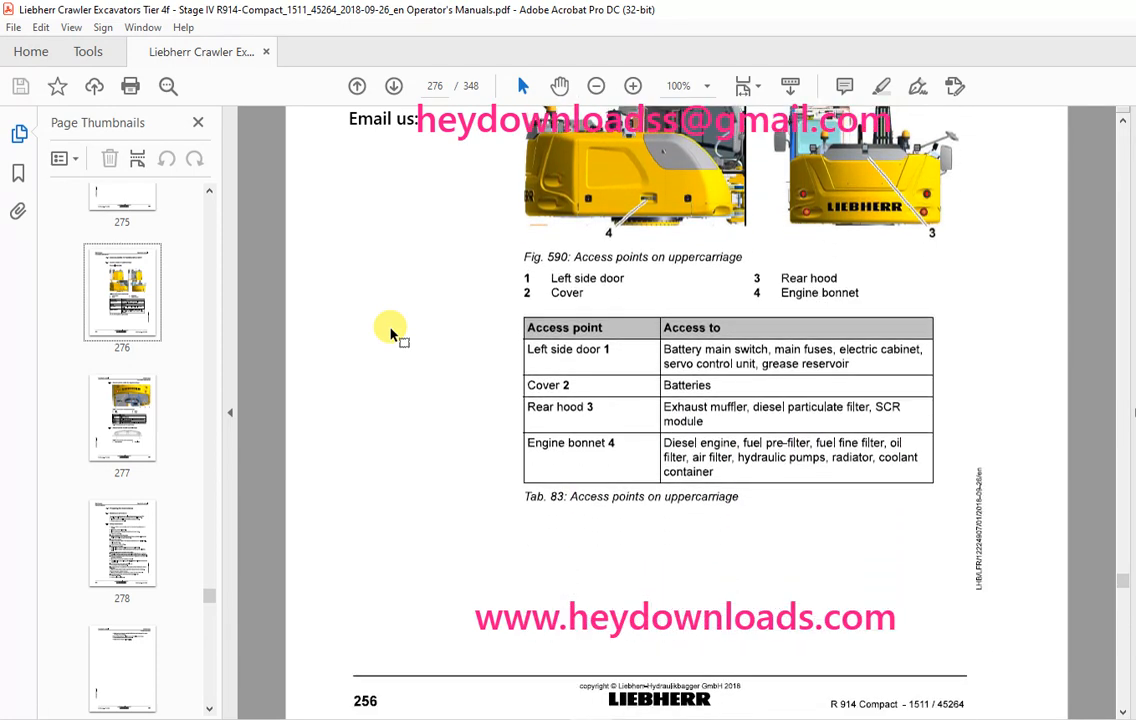
{"action": "scroll", "scroll_direction": "down", "scroll_amount": 3}
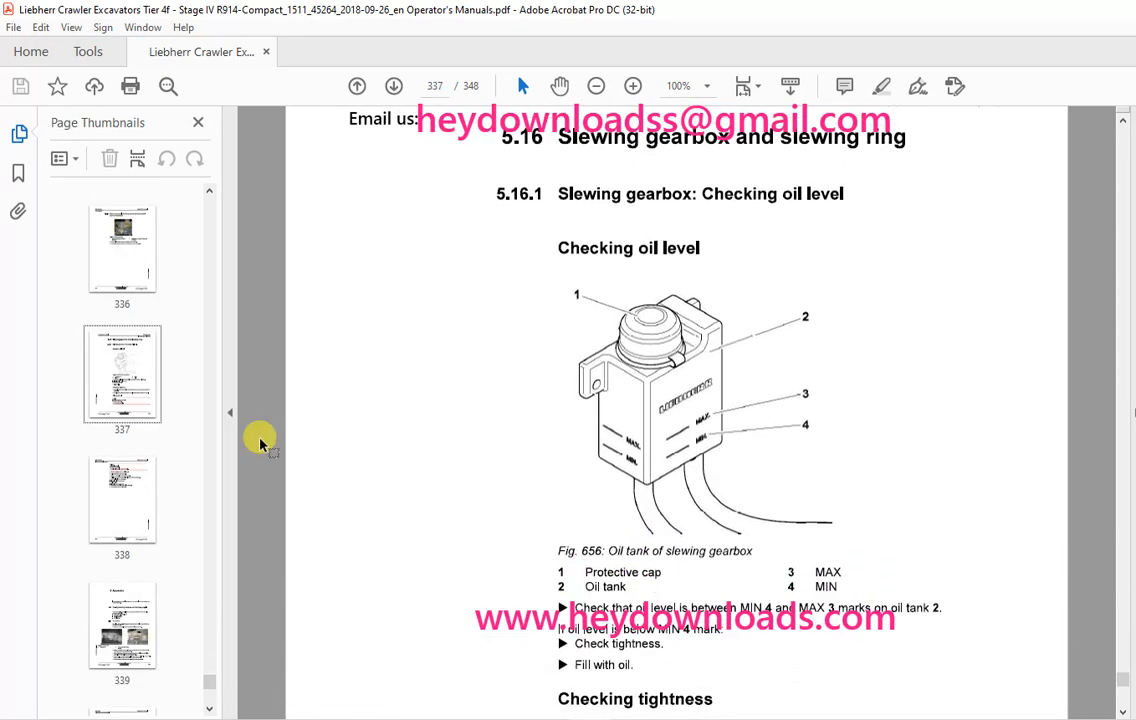
{"action": "scroll", "scroll_direction": "down", "scroll_amount": 3}
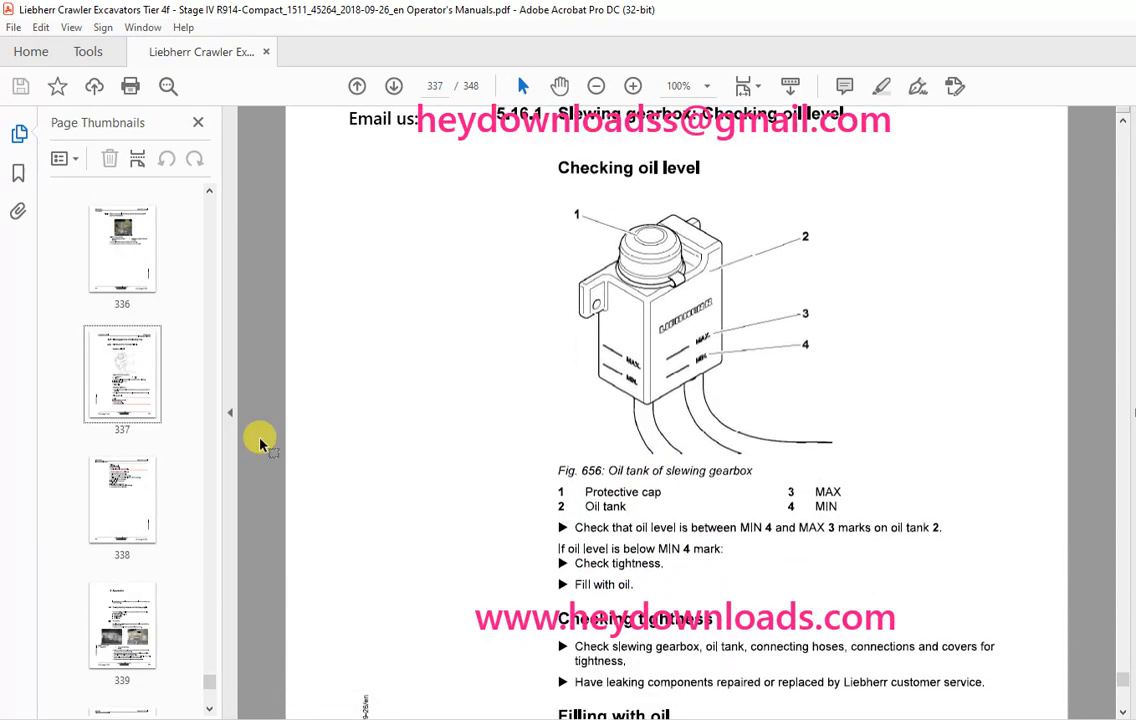
{"action": "scroll", "scroll_direction": "down", "scroll_amount": 3}
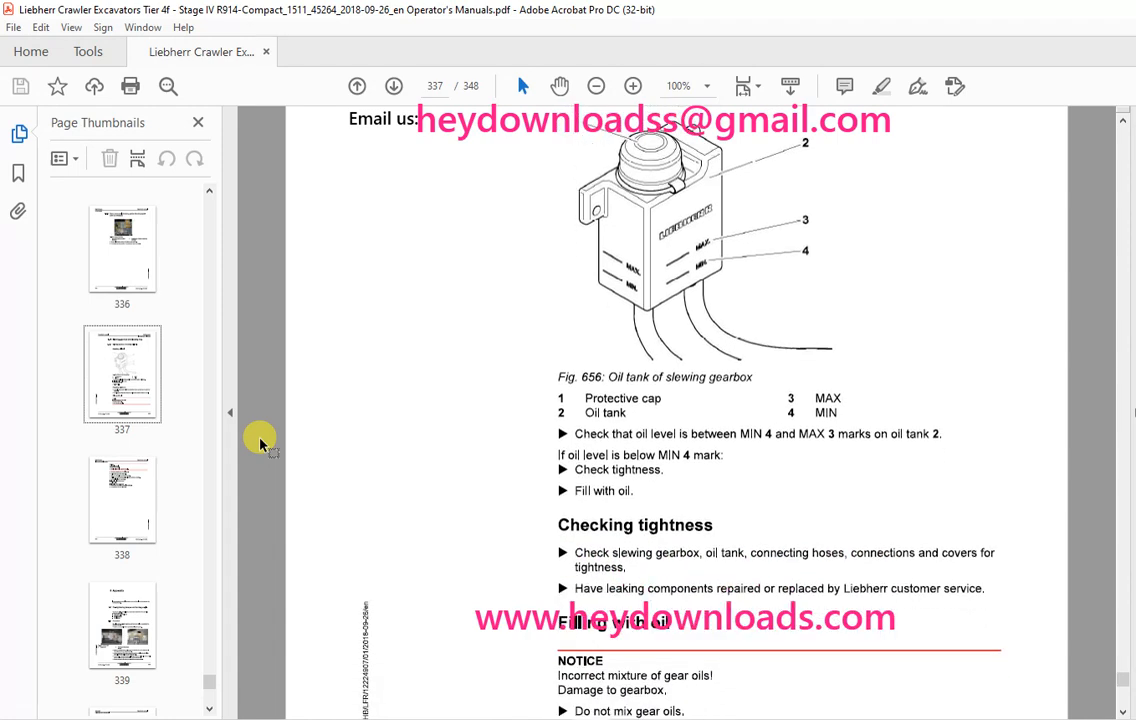
{"action": "scroll", "scroll_direction": "down", "scroll_amount": 3}
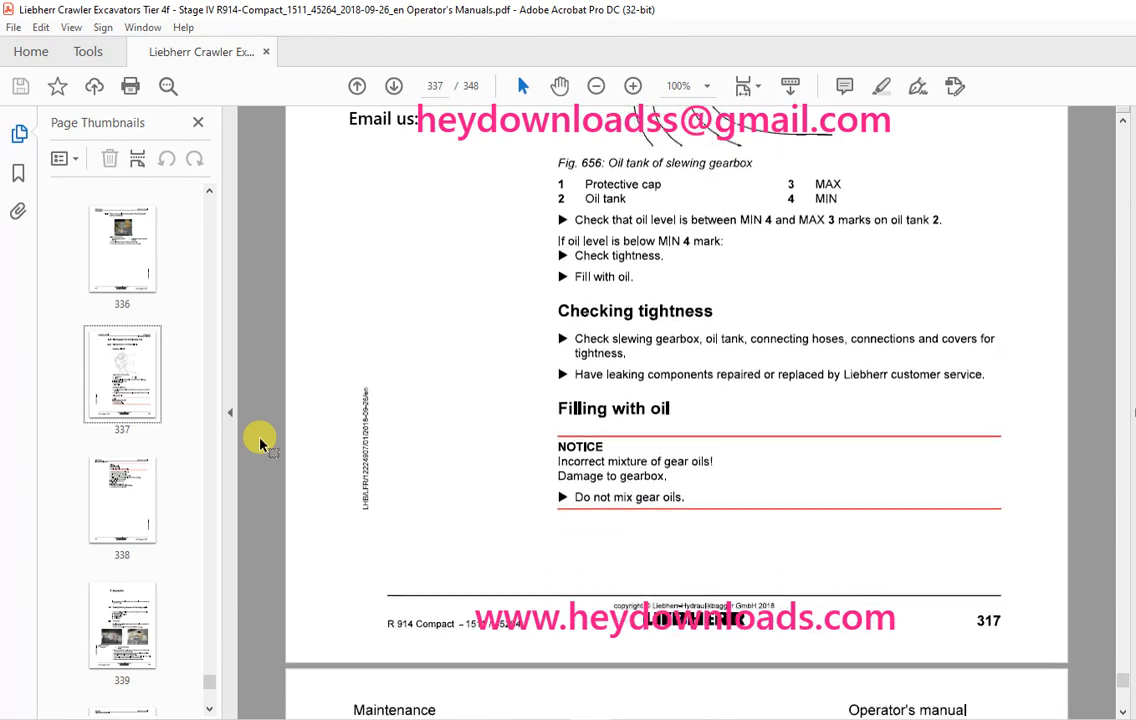
{"action": "scroll", "scroll_direction": "down", "scroll_amount": 3}
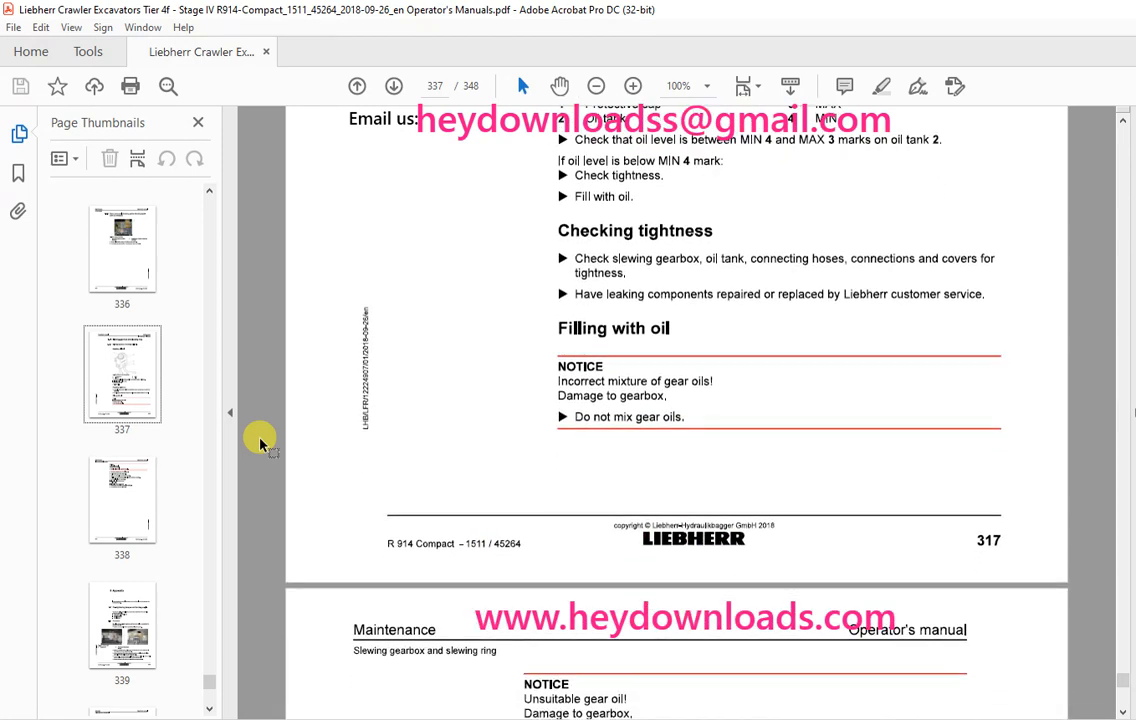